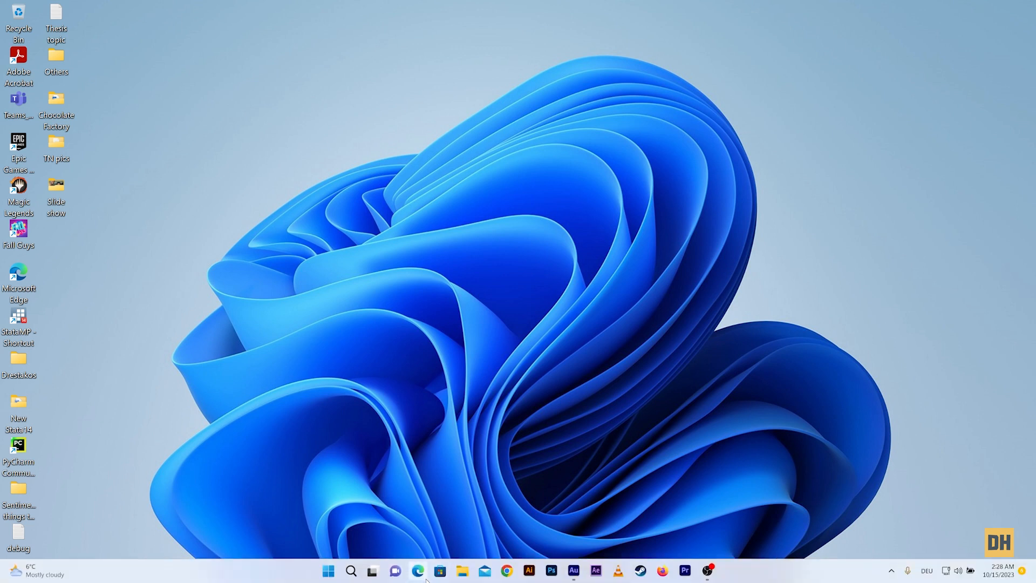
Search Windows for 'pin' so the Set up PIN sign-in result appears.
left_click(351, 570)
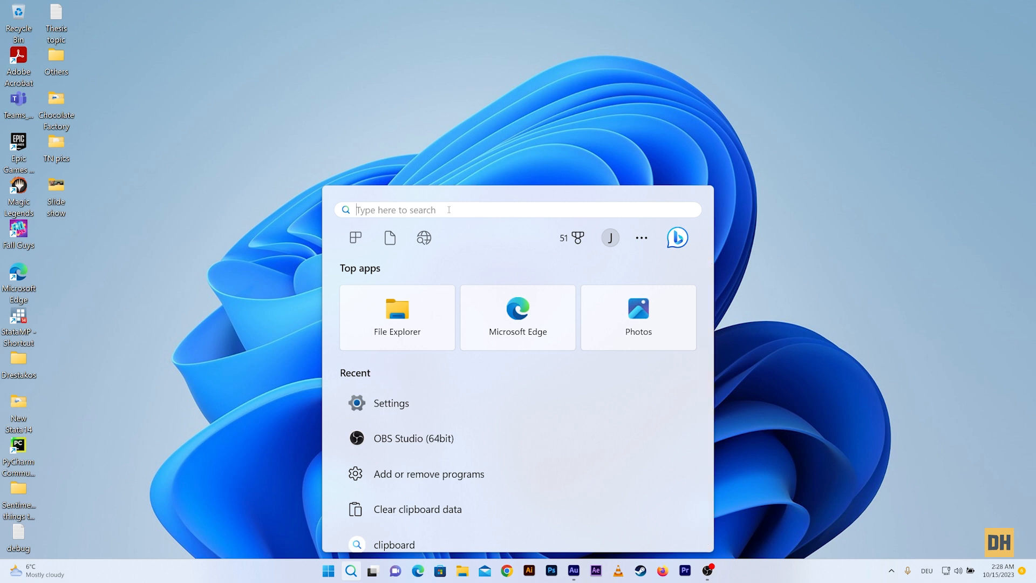
type("pin")
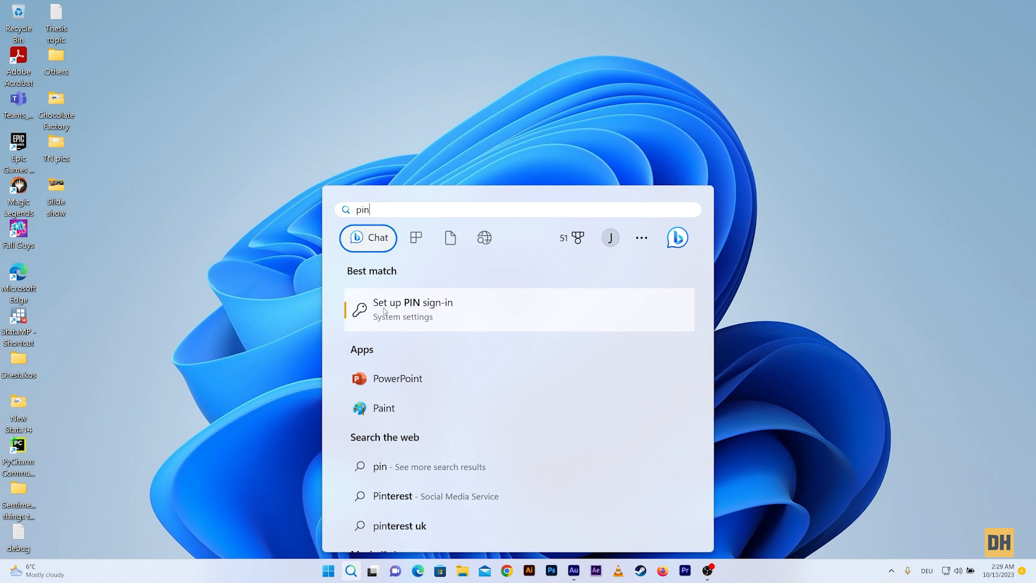
Go to Accounts > Sign-in options via the 'Set up PIN sign-in' best match.
left_click(412, 309)
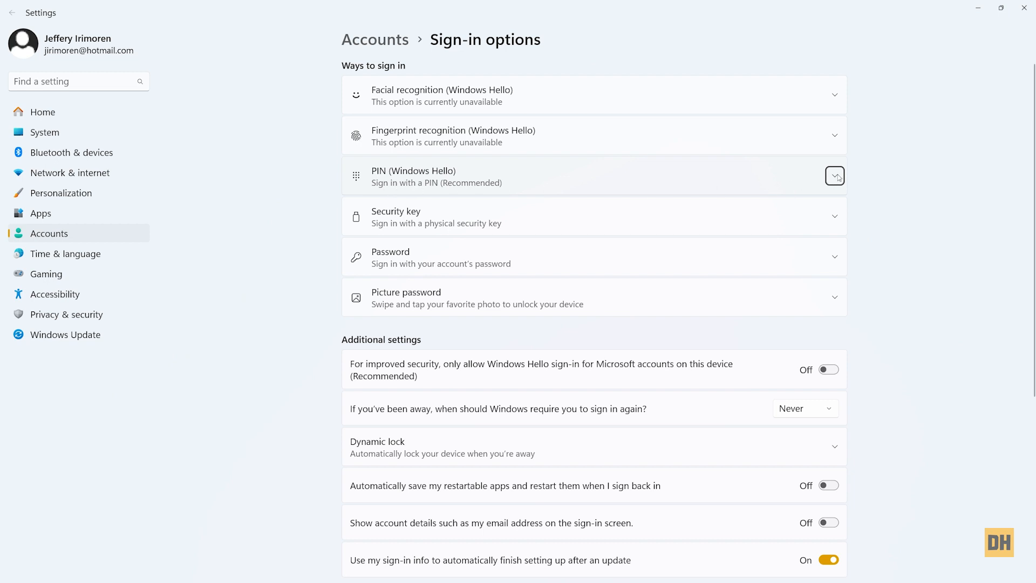
Expand PIN (Windows Hello) and start 'I forgot my PIN' recovery in the Microsoft account dialog.
left_click(835, 176)
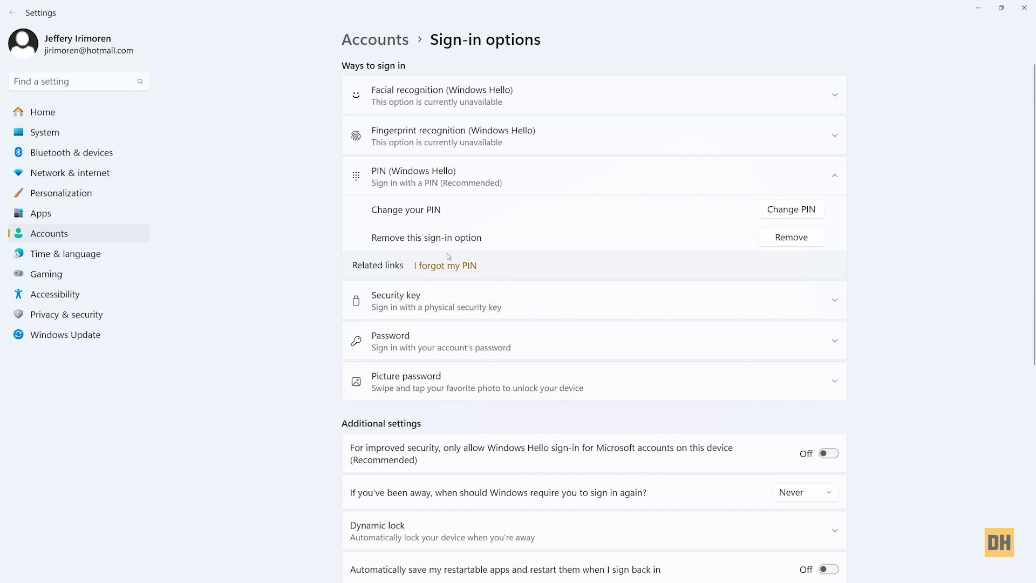
left_click(444, 266)
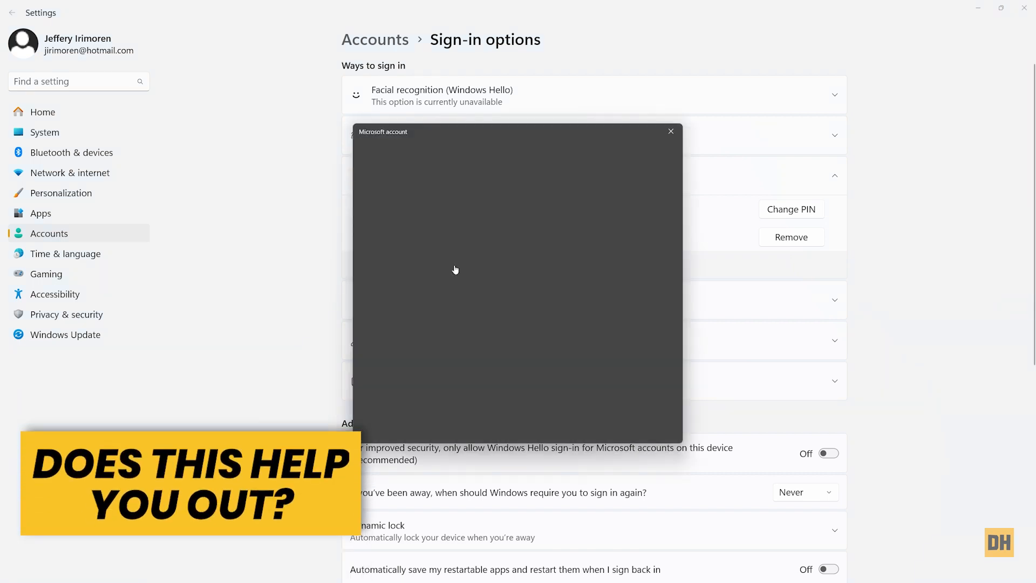